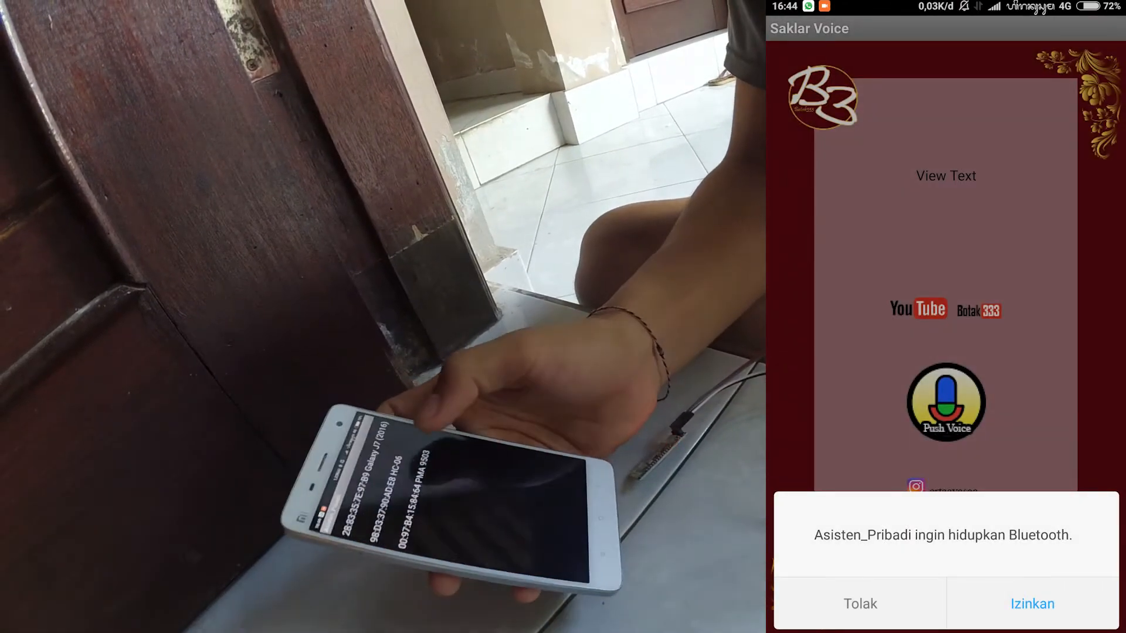
Accept Saklar Voice's Bluetooth request with Izinkan so Bluetooth starts turning on.
click(1032, 604)
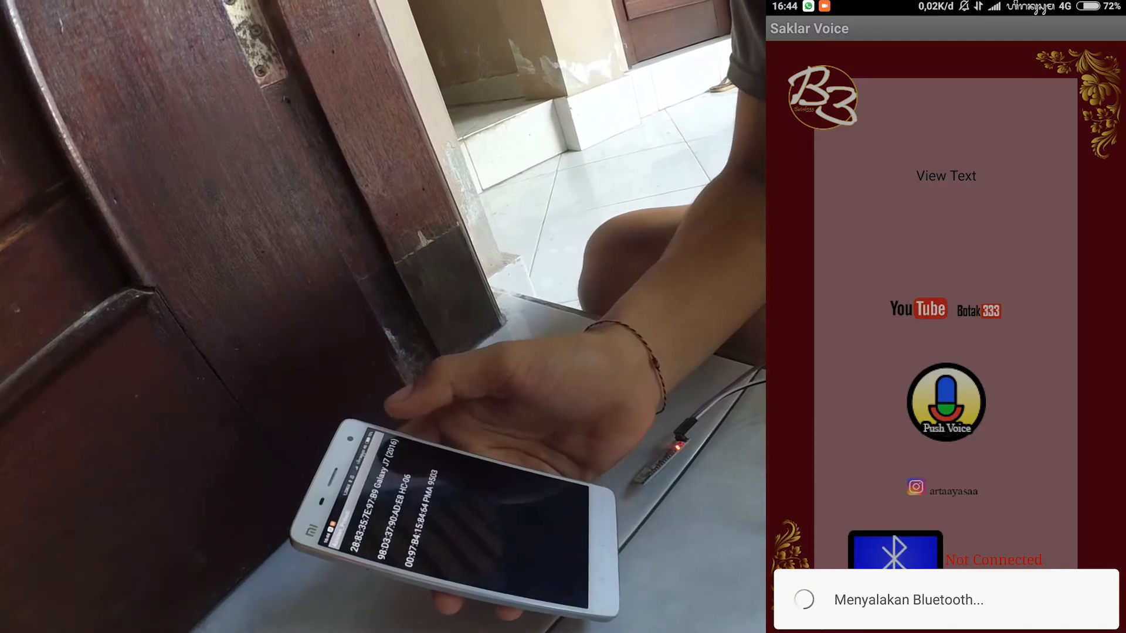